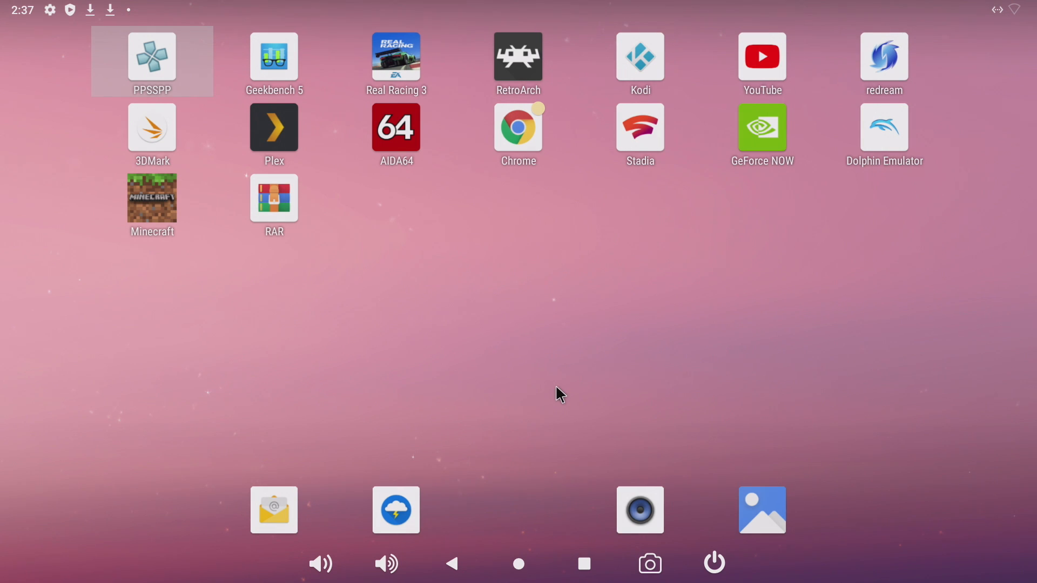
pyautogui.moveTo(550, 408)
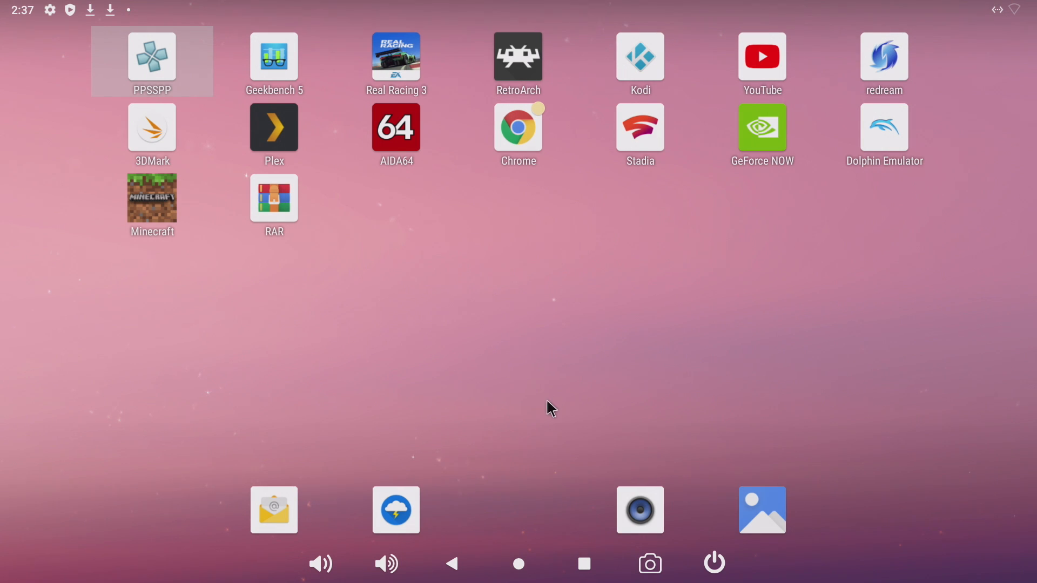
pyautogui.moveTo(608, 470)
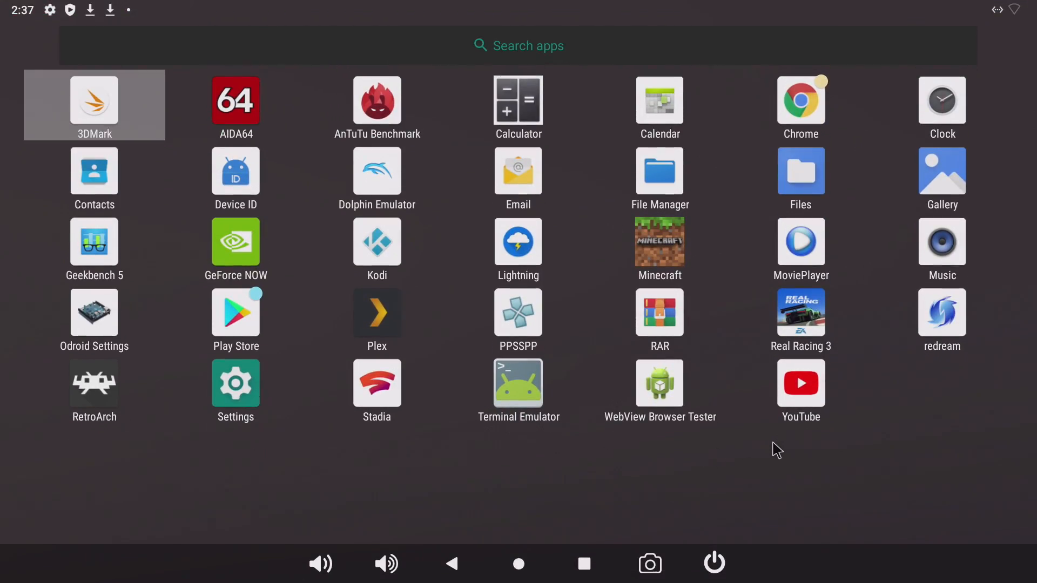
pyautogui.moveTo(98, 337)
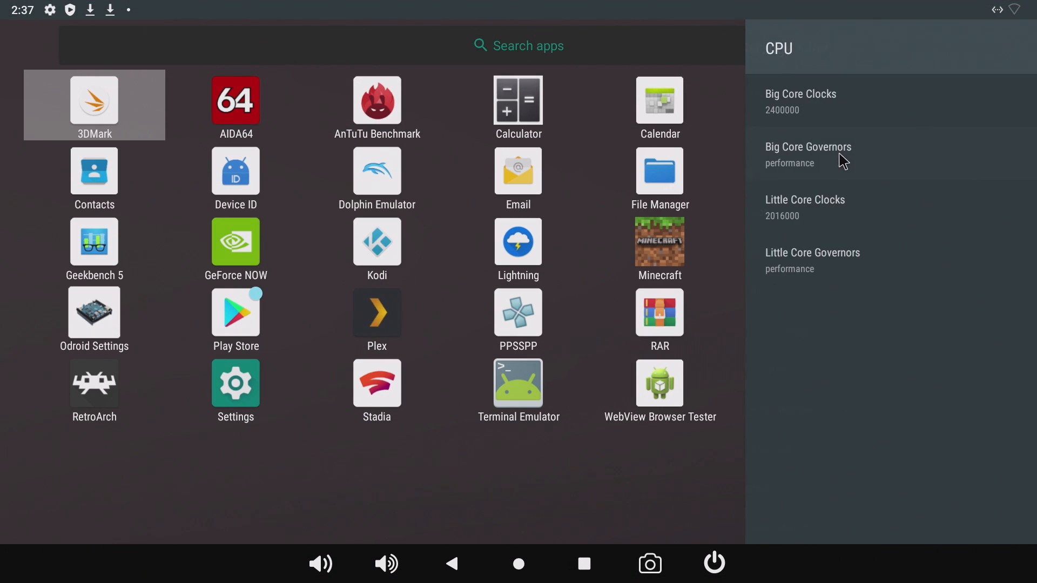
# Step: Finish browsing the settings entries and return to the home screen
pyautogui.click(800, 93)
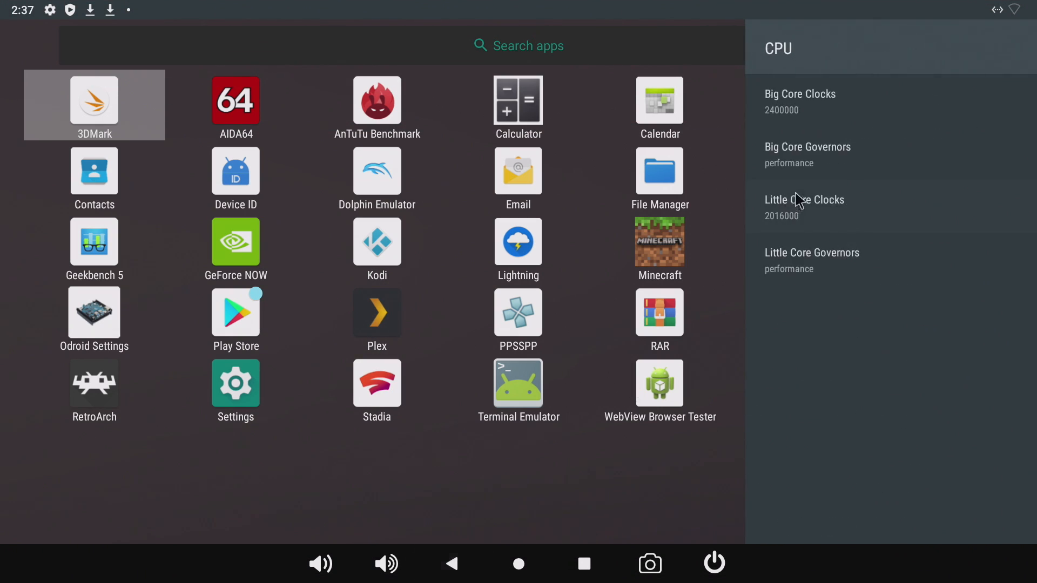
pyautogui.click(804, 199)
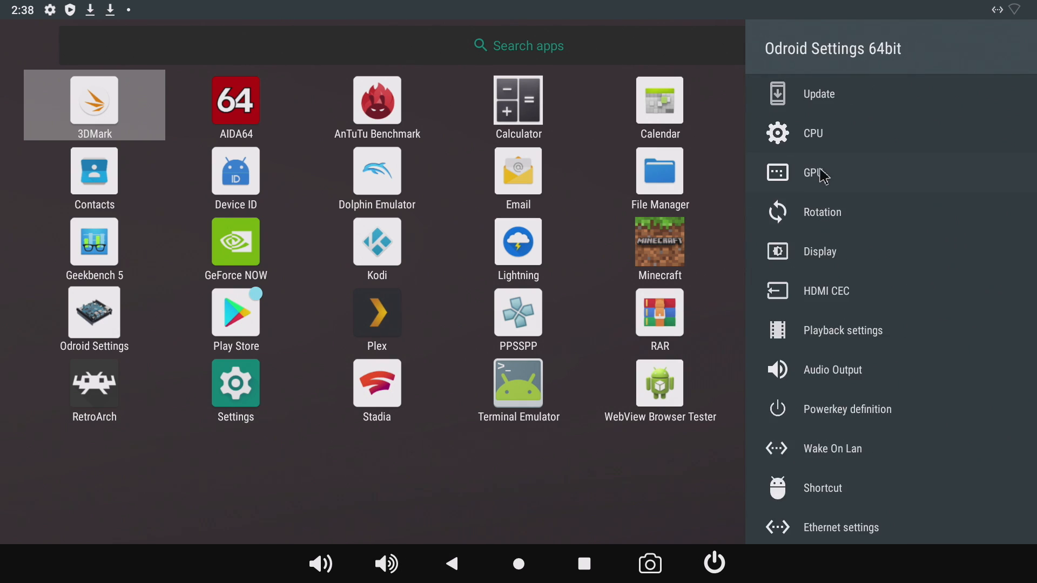
pyautogui.click(812, 173)
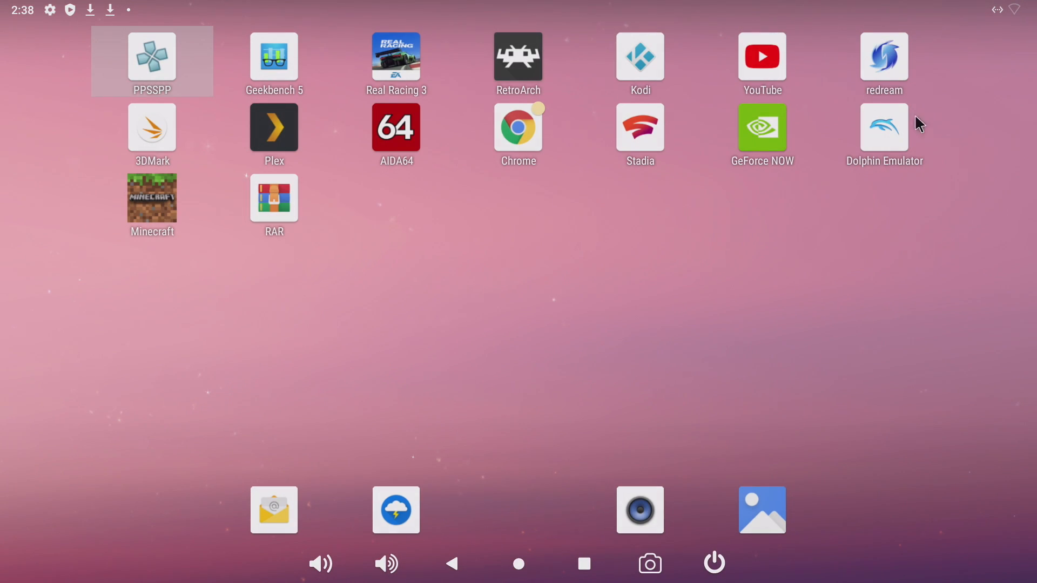
pyautogui.moveTo(561, 317)
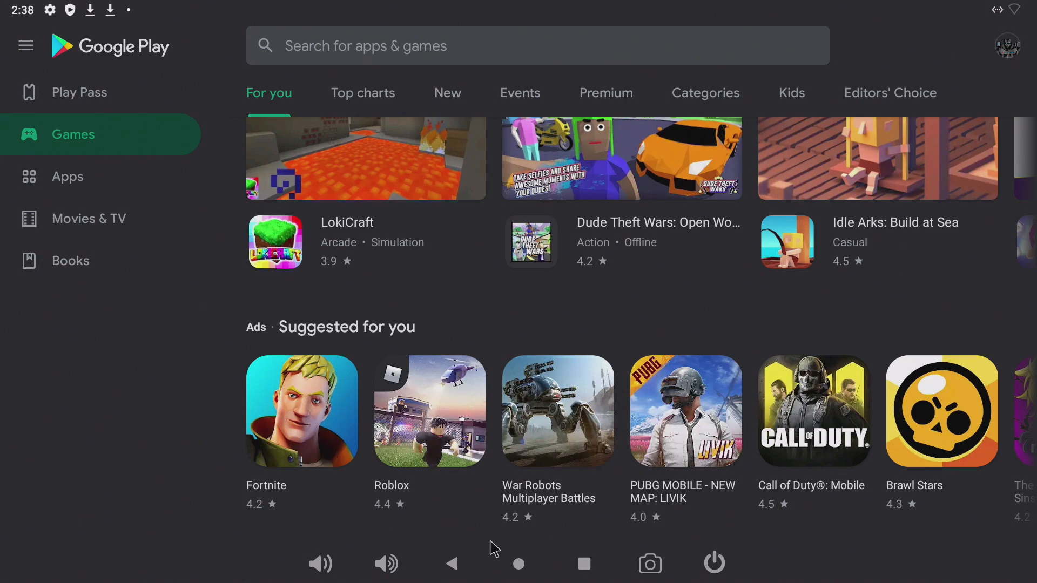
pyautogui.click(518, 563)
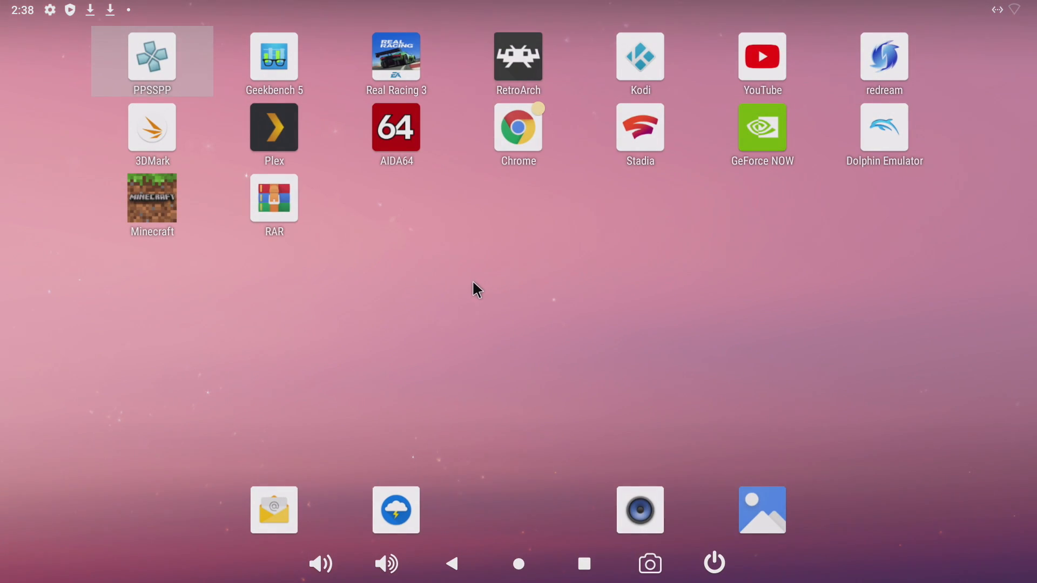
pyautogui.moveTo(395, 129)
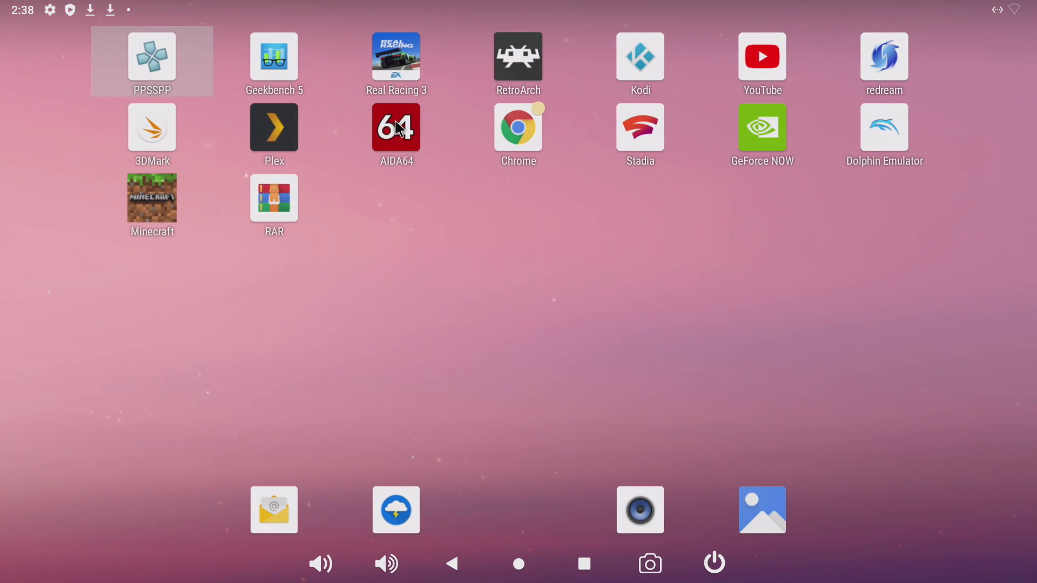
# Step: Review AIDA64's System, Display/GPU and Android build pages, then head home toward YouTube
pyautogui.click(395, 129)
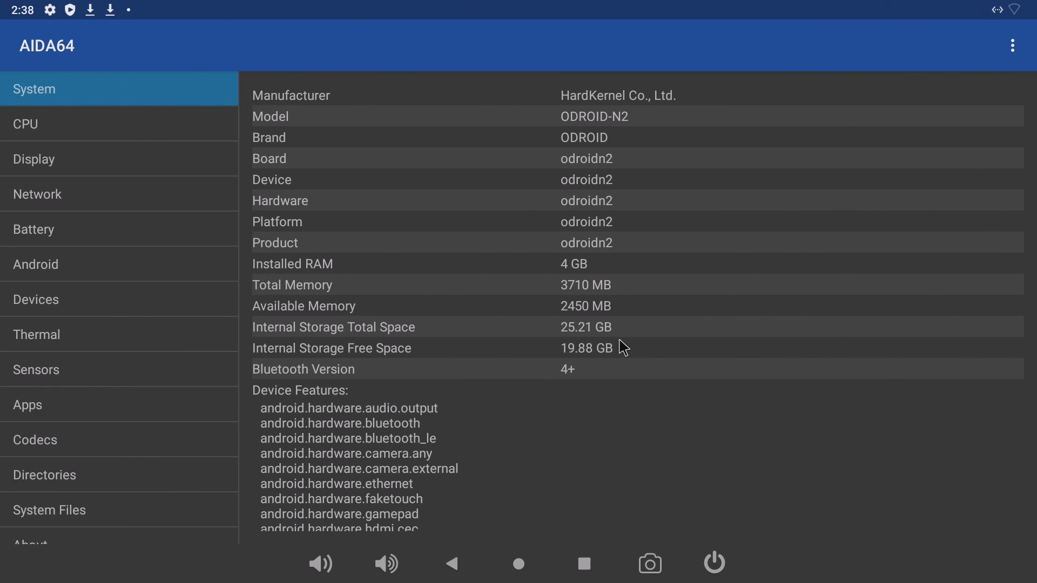
pyautogui.moveTo(600, 411)
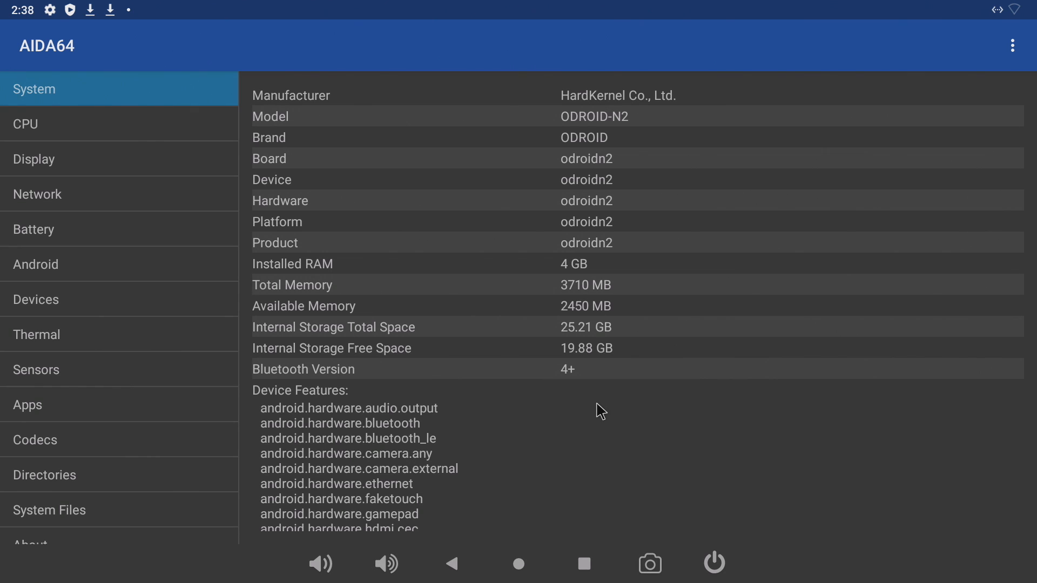
pyautogui.moveTo(620, 434)
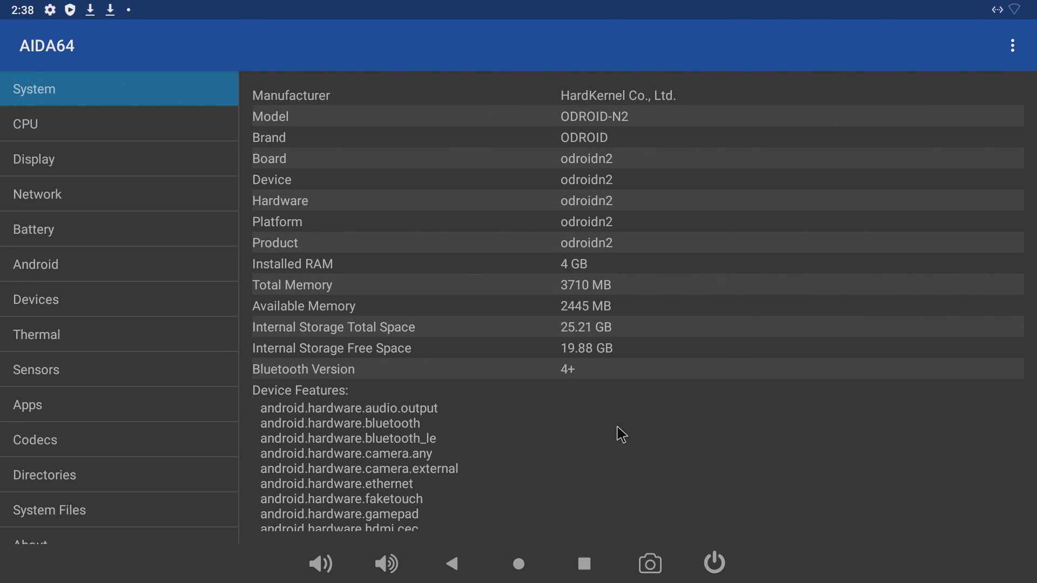
pyautogui.moveTo(629, 128)
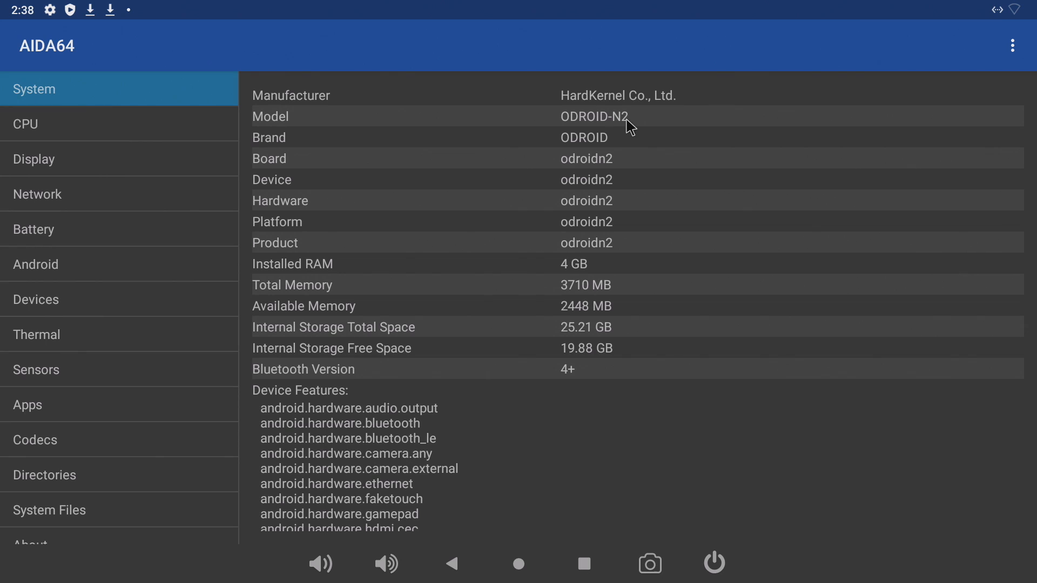
pyautogui.moveTo(124, 76)
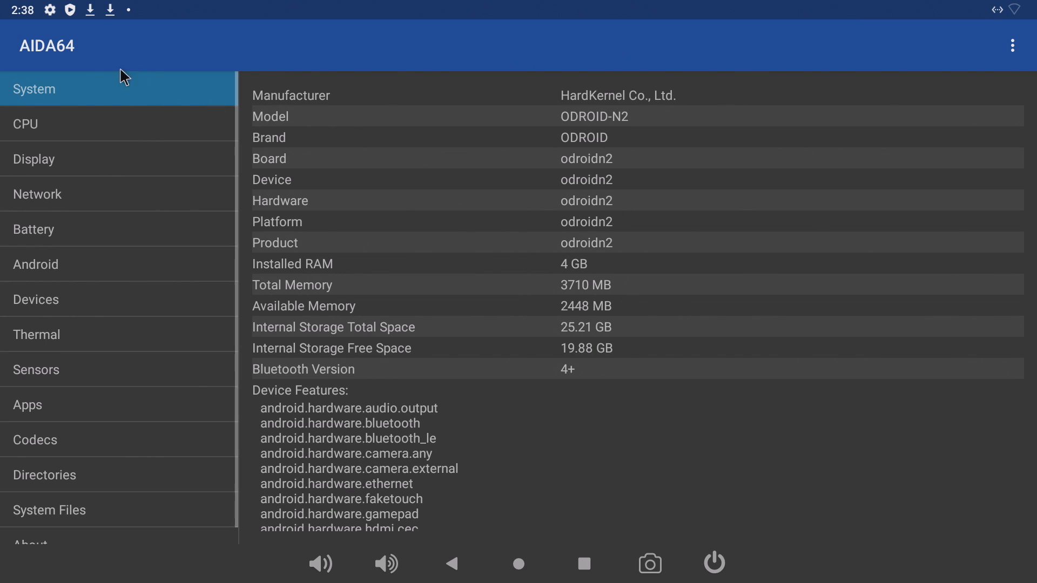
pyautogui.click(25, 123)
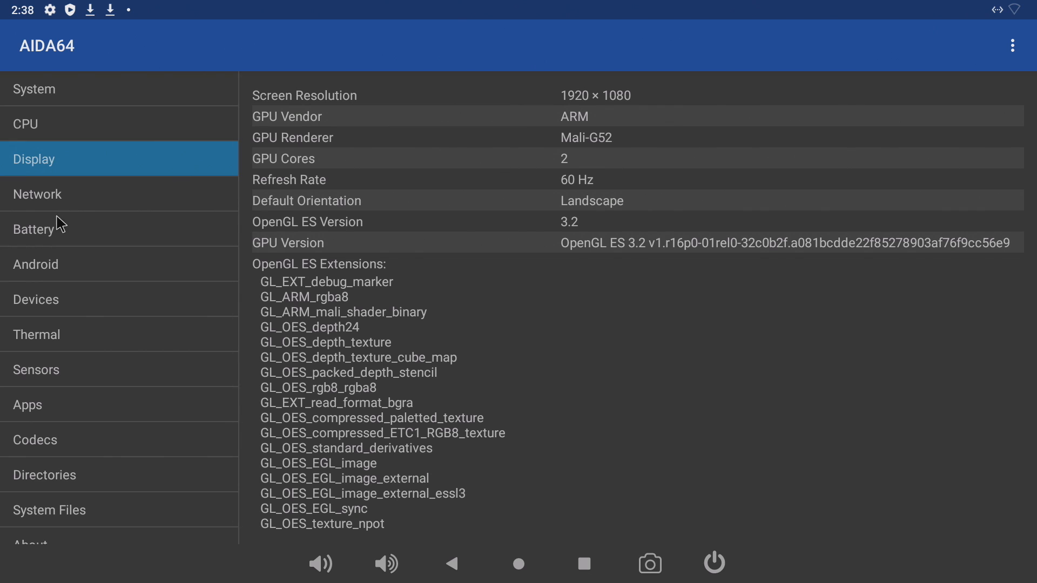
pyautogui.click(35, 265)
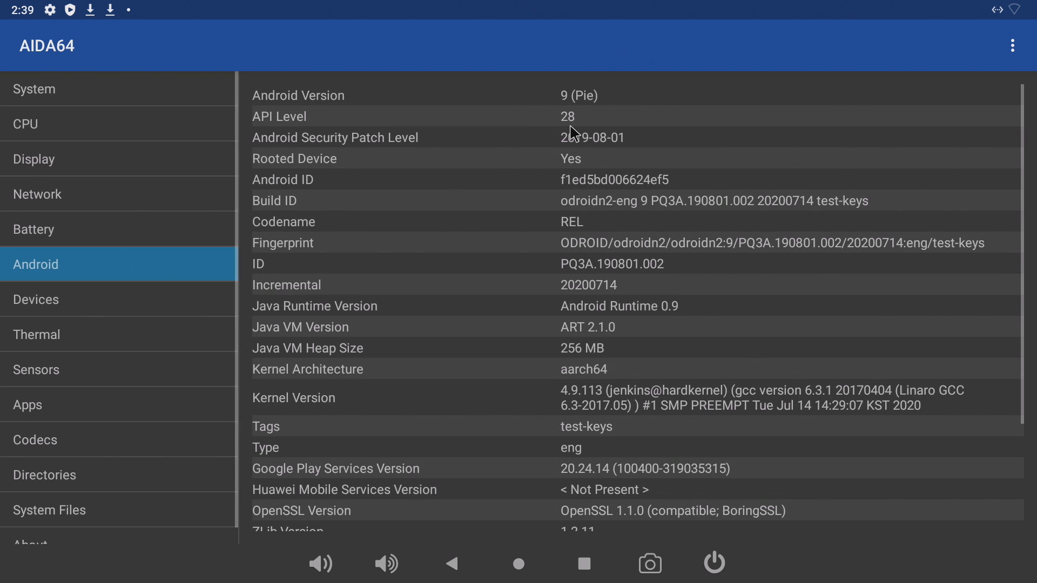
pyautogui.click(518, 564)
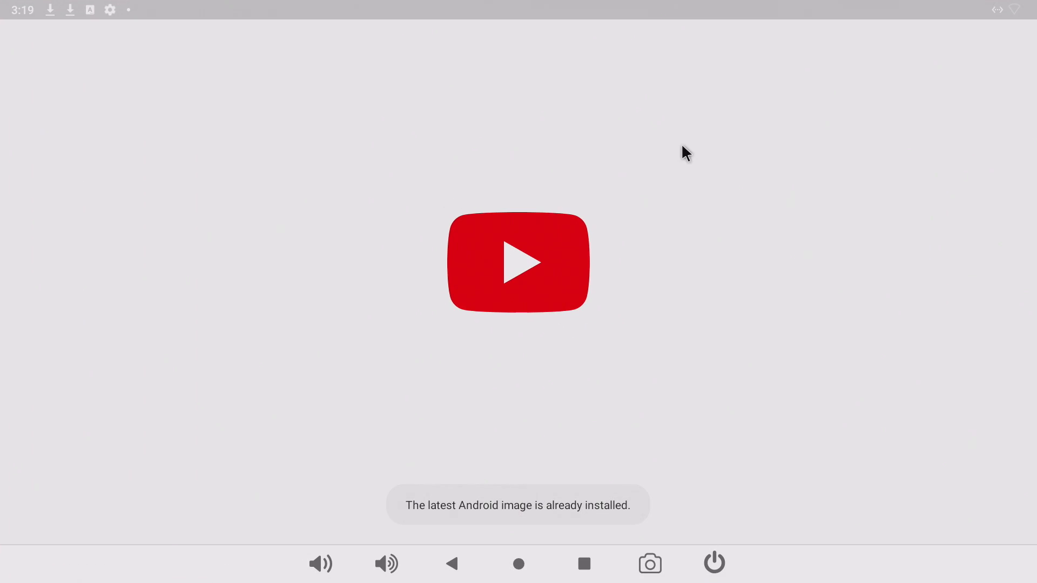
# Step: Search YouTube for big buck bunny, play the 60fps 4K Blender film, then exit to the app drawer
pyautogui.click(518, 263)
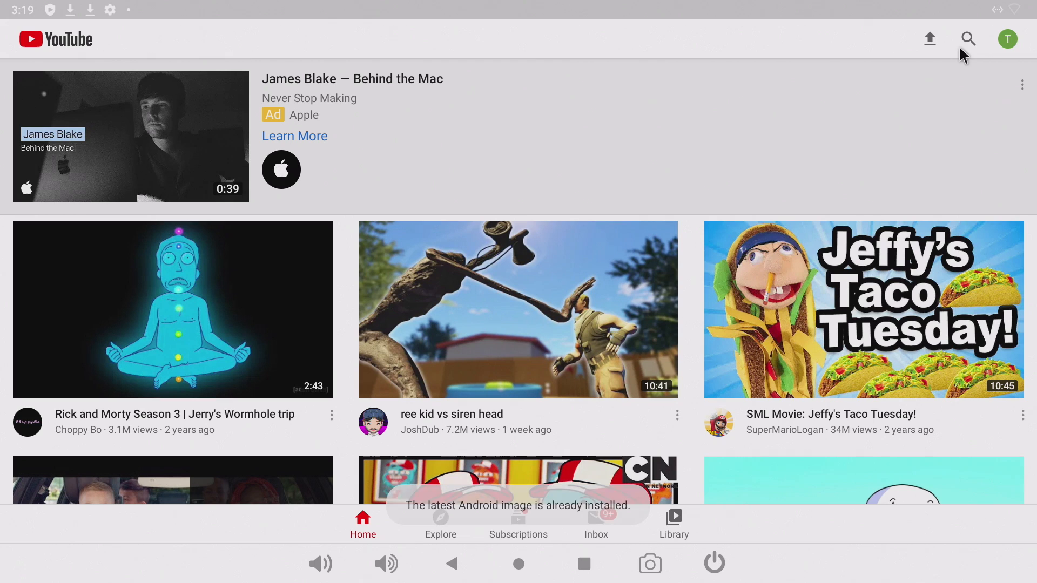
pyautogui.click(966, 39)
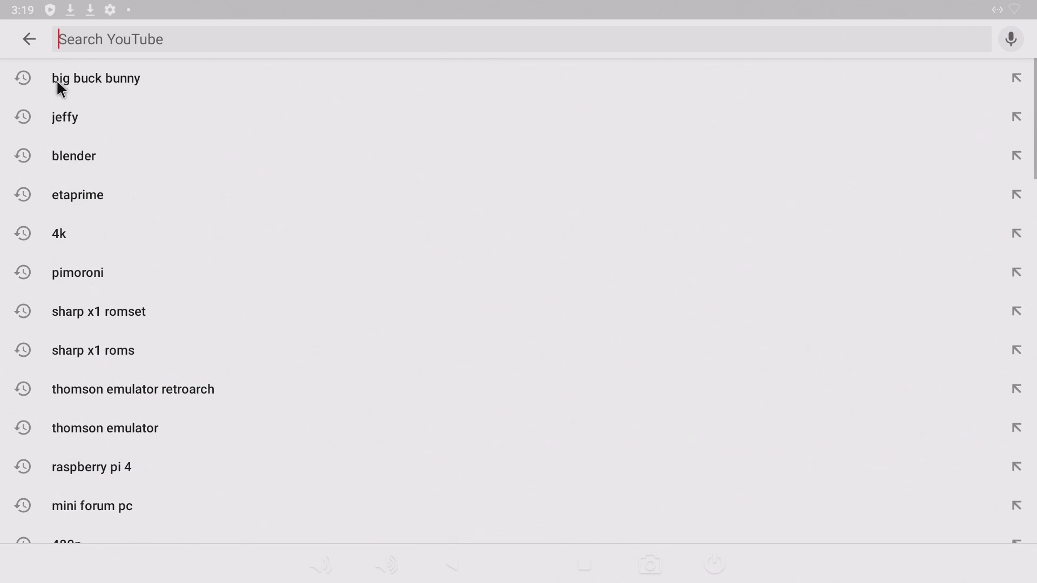
pyautogui.click(95, 77)
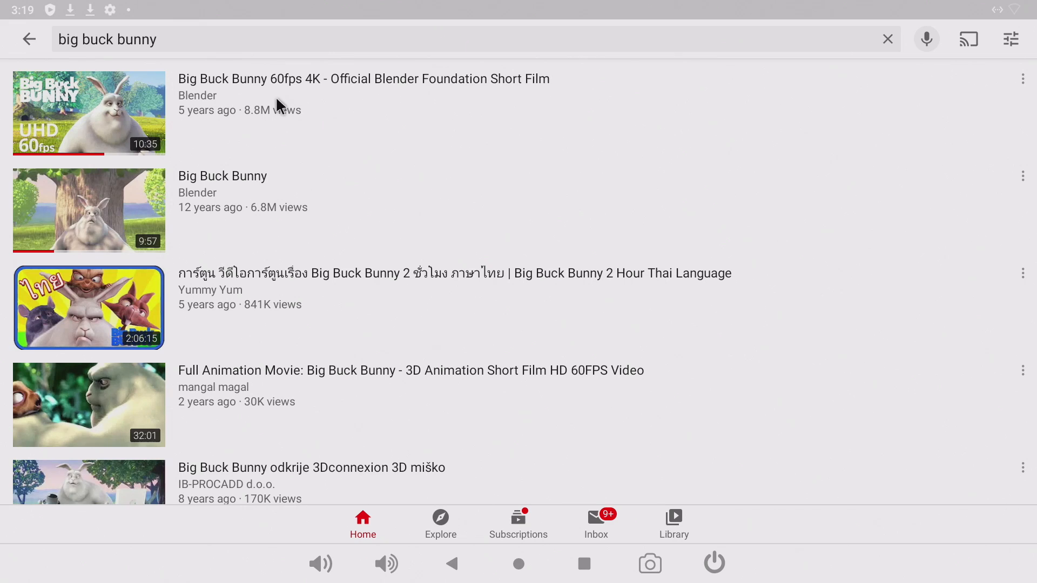
pyautogui.click(88, 113)
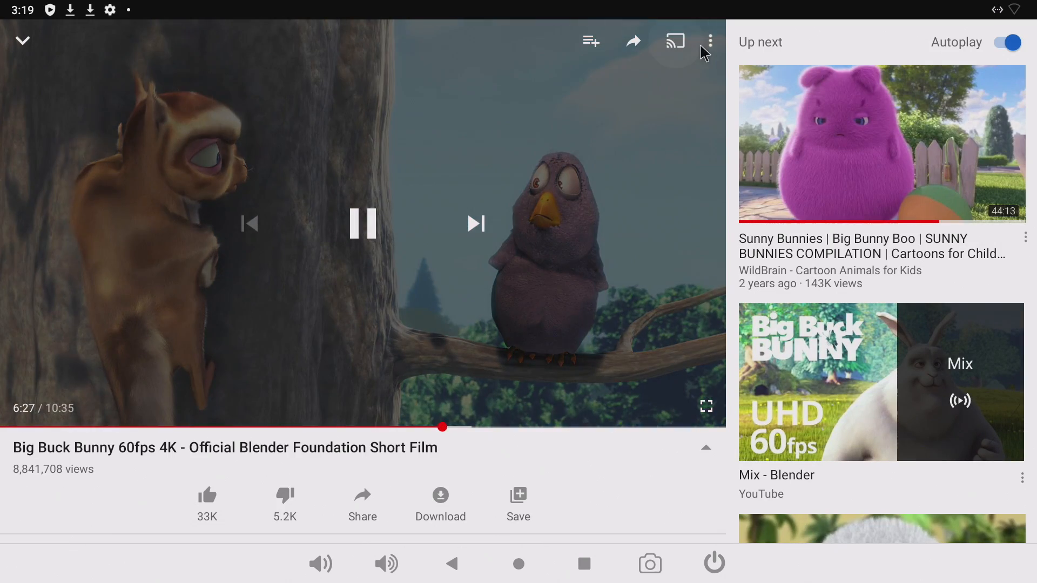
pyautogui.click(709, 40)
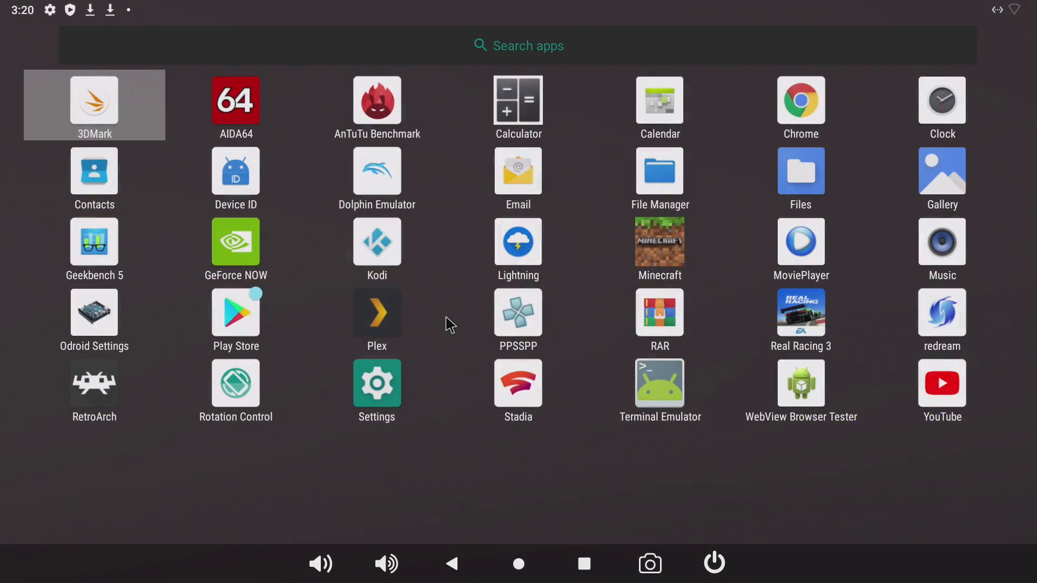
# Step: Launch Plex and open BigBuckBunny 2160 60 8.5Mbps from the Recently Added row
pyautogui.click(376, 313)
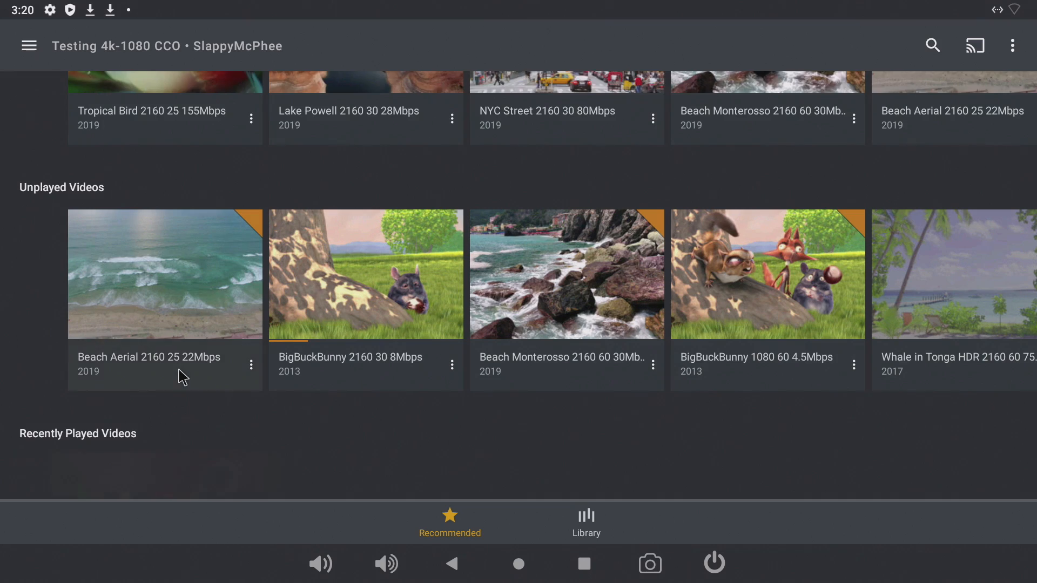
pyautogui.scroll(-3)
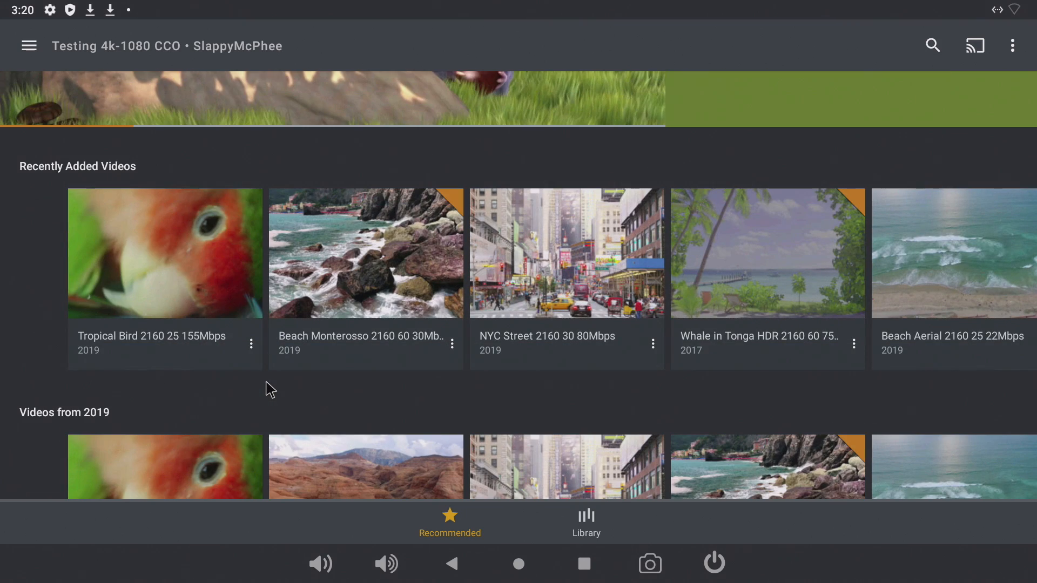
pyautogui.scroll(3)
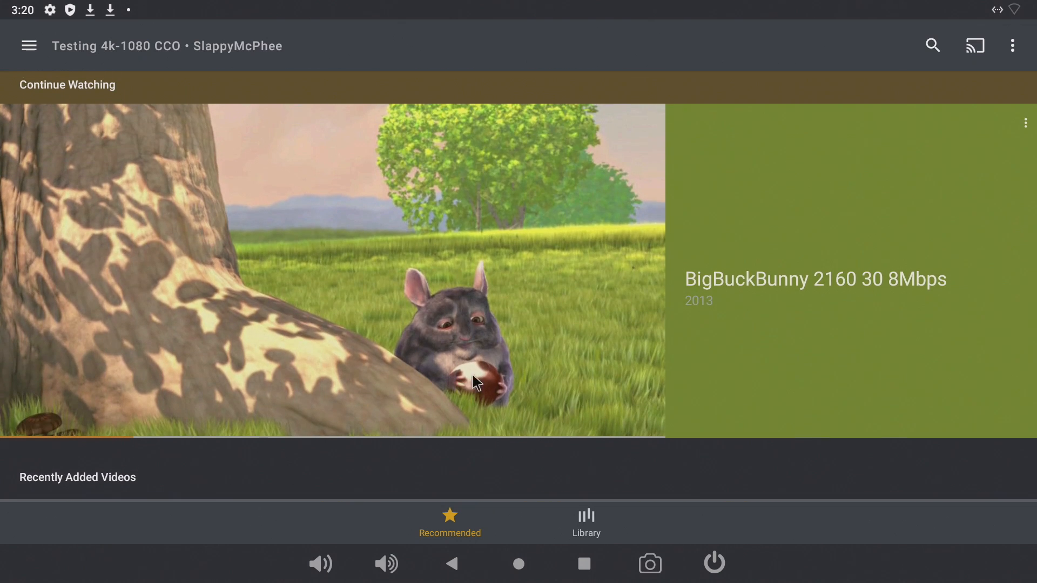
pyautogui.scroll(-3)
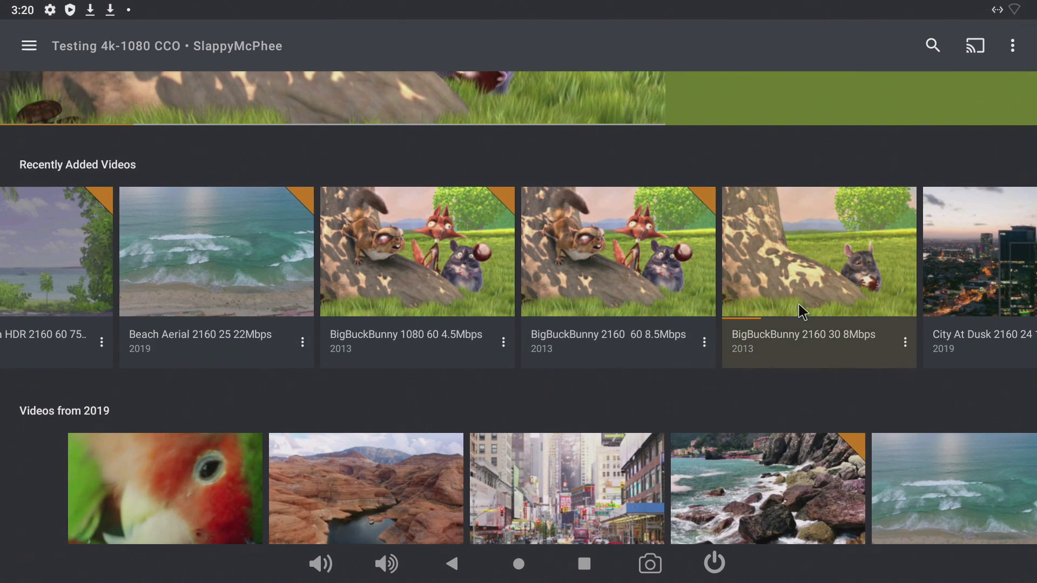
pyautogui.moveTo(423, 384)
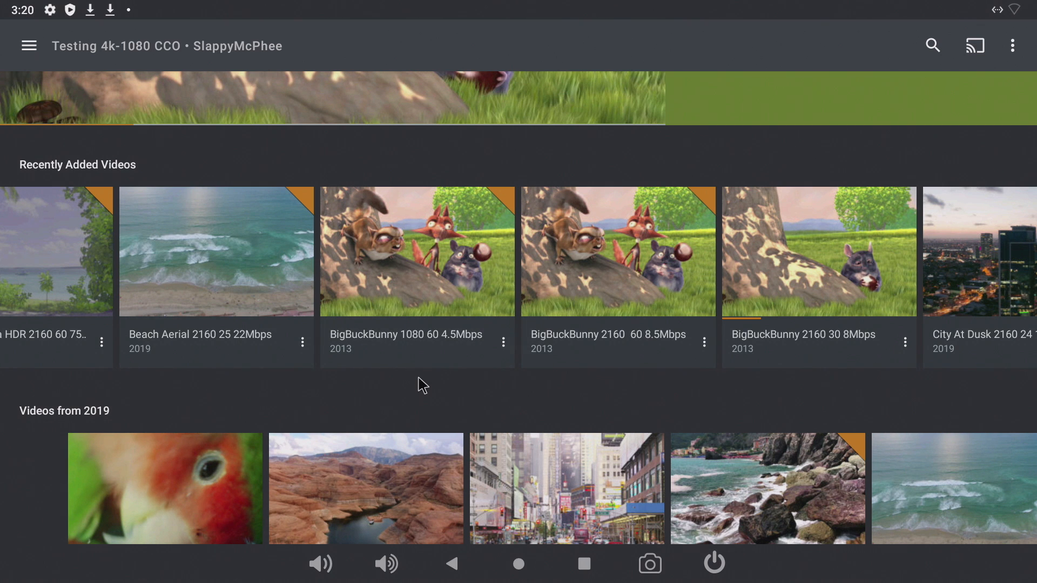
pyautogui.click(618, 252)
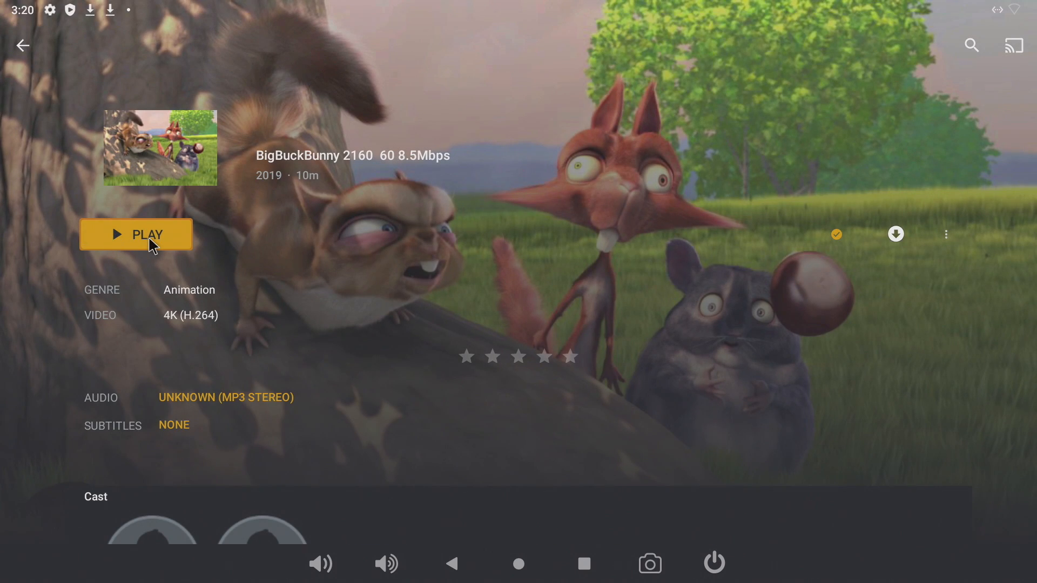
# Step: Play the Big Buck Bunny 4K video, then stop it and return to the library home
pyautogui.click(136, 234)
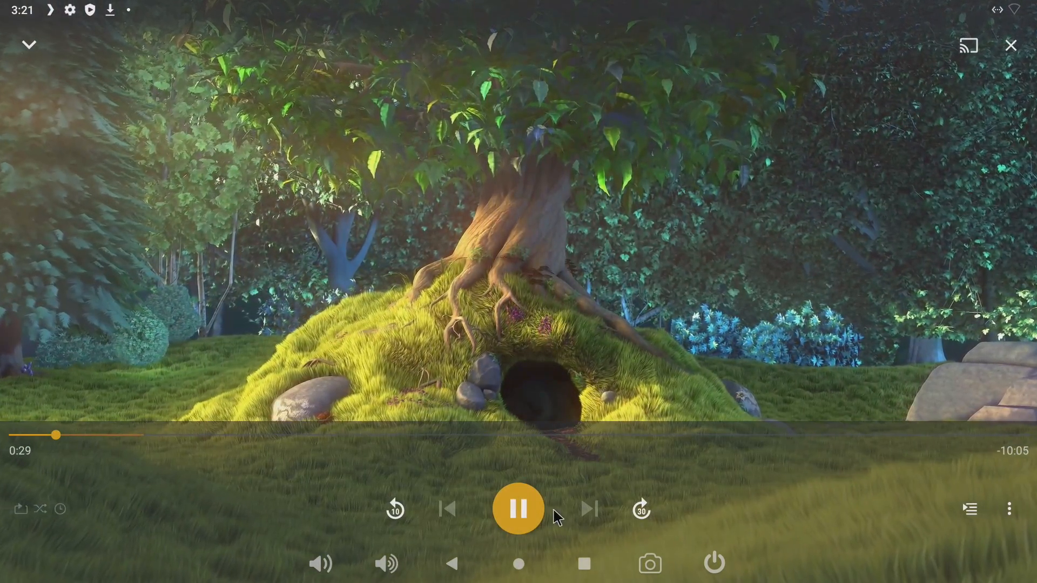
pyautogui.click(519, 508)
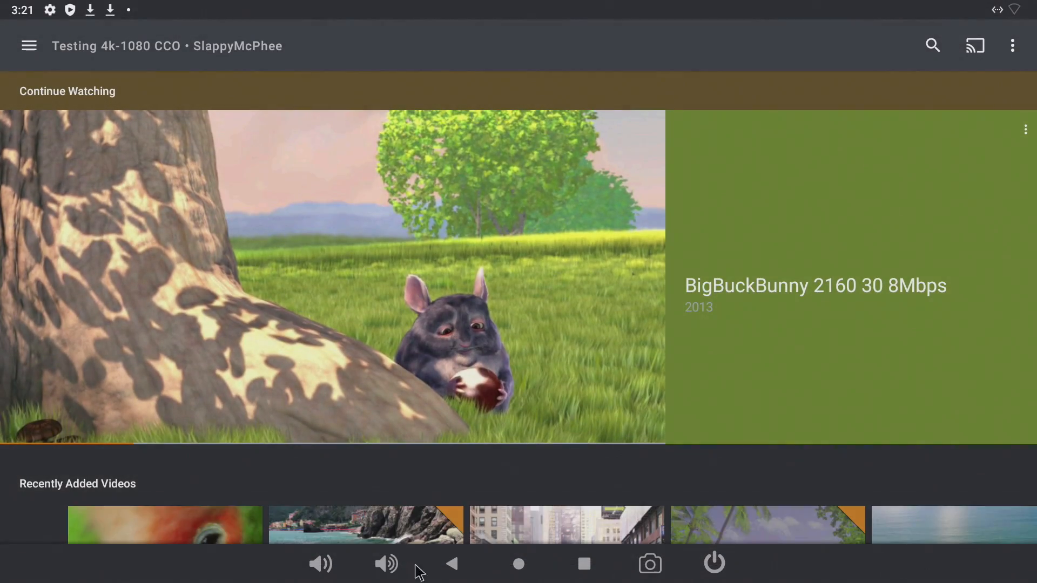
# Step: Start Tropical Bird 2160 25 155Mbps from its three-dot menu in Recently Added Videos
pyautogui.scroll(-3)
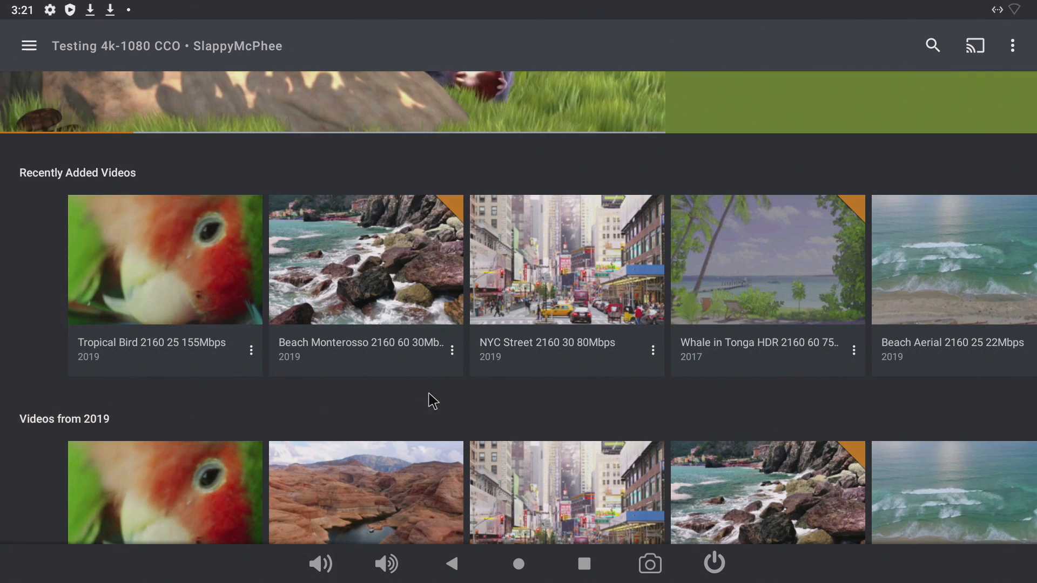
pyautogui.click(452, 351)
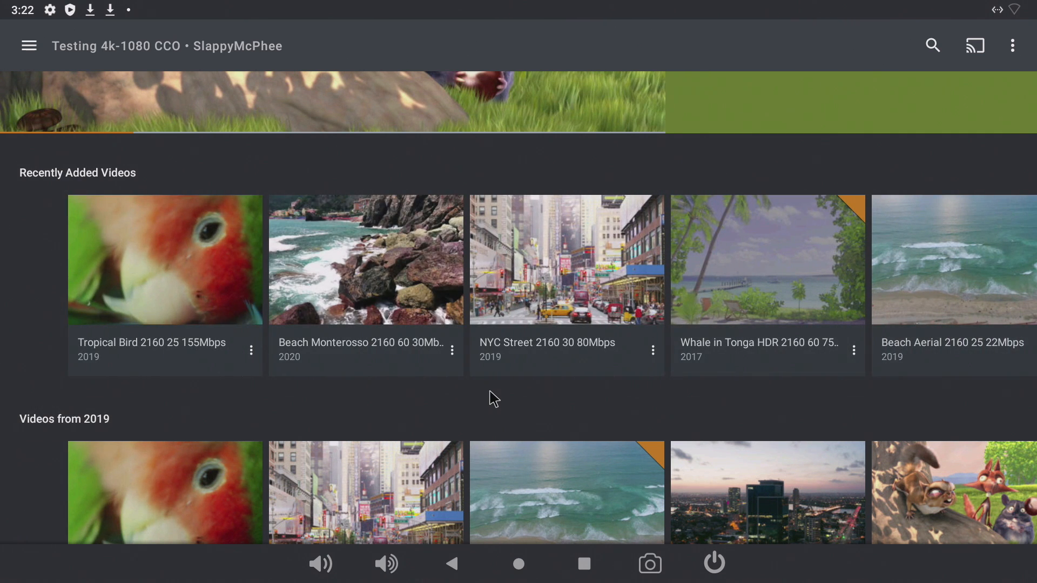
pyautogui.moveTo(182, 359)
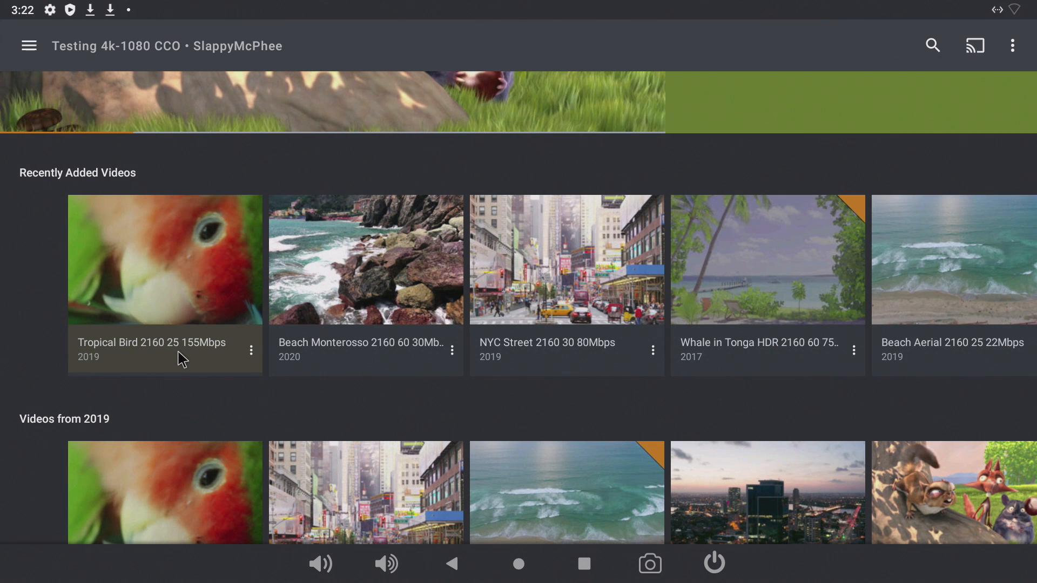
pyautogui.click(250, 350)
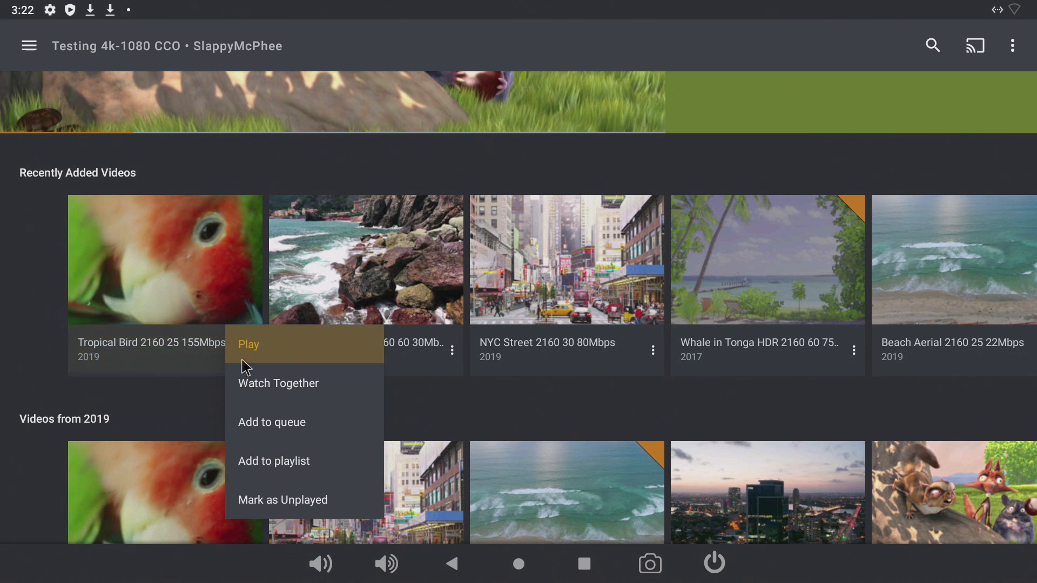
pyautogui.click(248, 344)
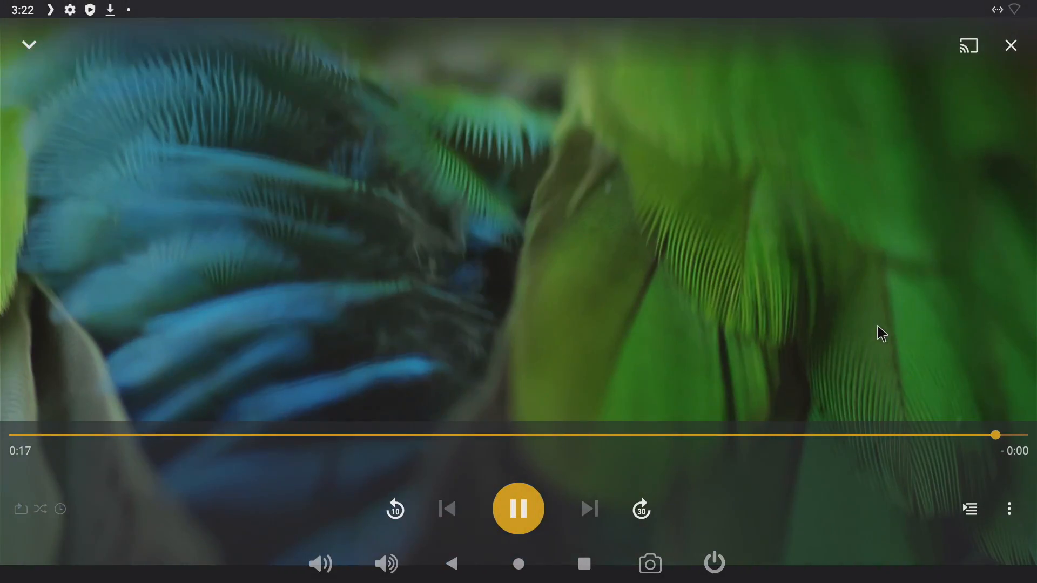
# Step: Play Sony Food Fizzle UHD 4K Demo.mp4 from MoviePlayer's file list
pyautogui.click(1010, 46)
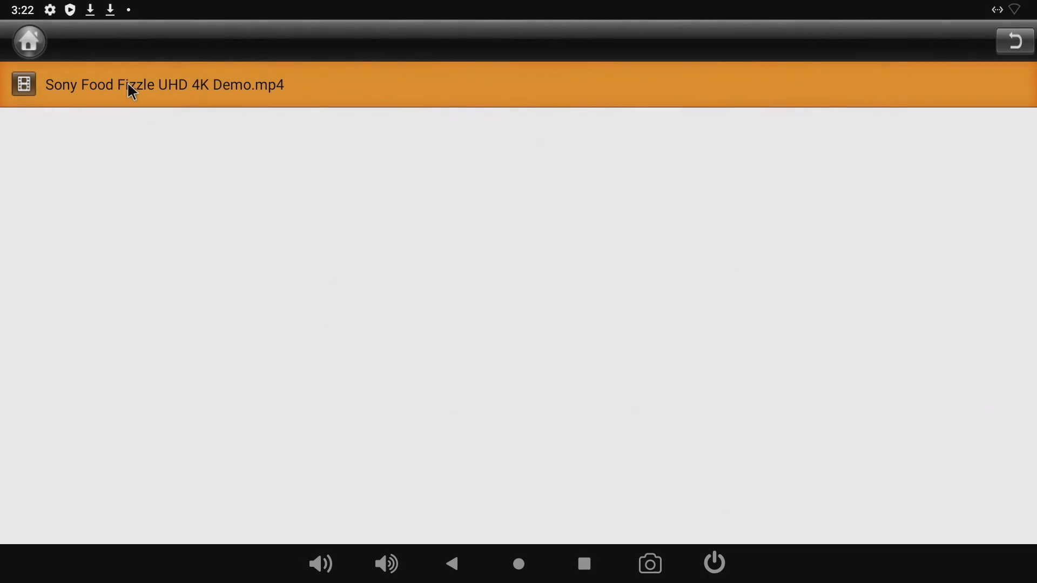
pyautogui.click(164, 84)
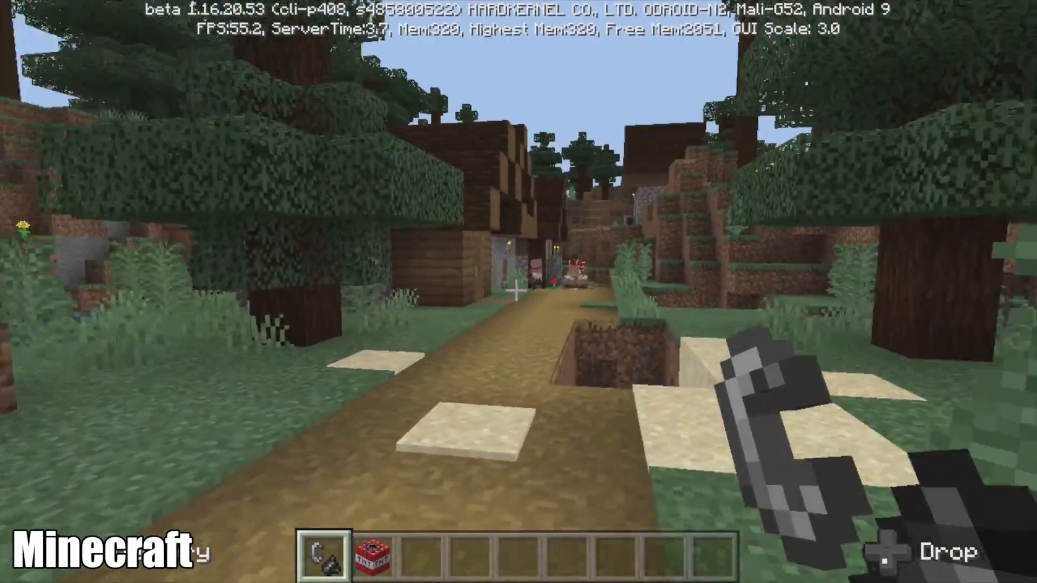
pyautogui.moveTo(518, 288)
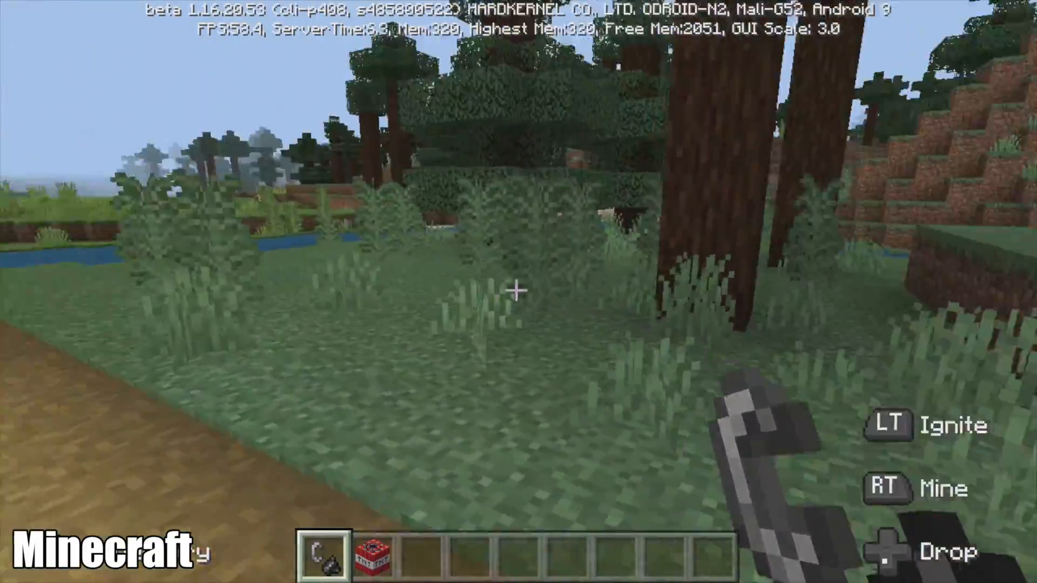